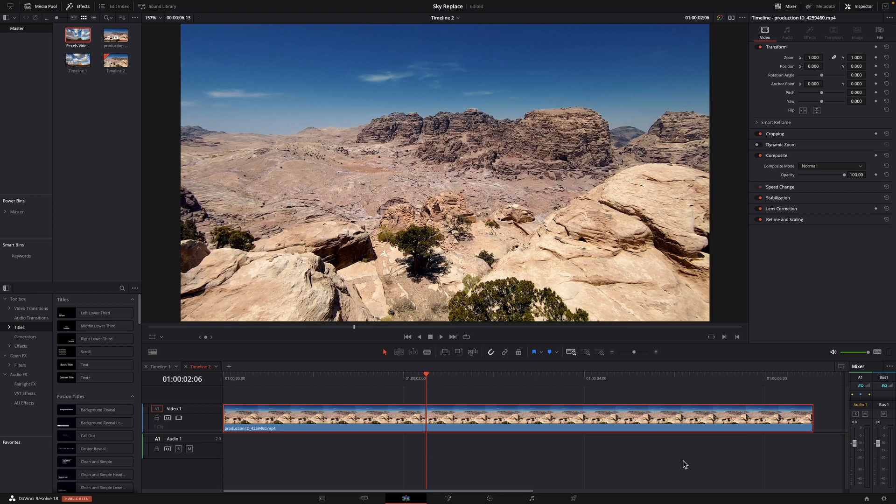
{"action": "mouse_move", "coordinate": [683, 464]}
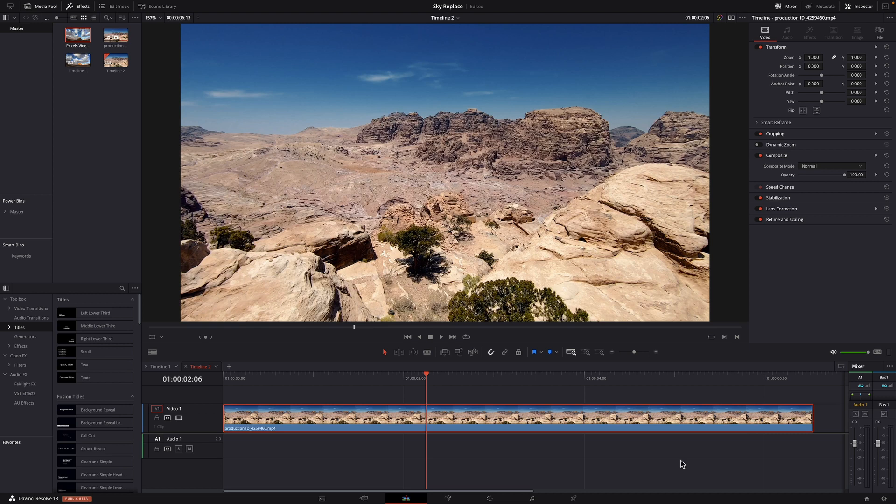
{"action": "mouse_move", "coordinate": [351, 239]}
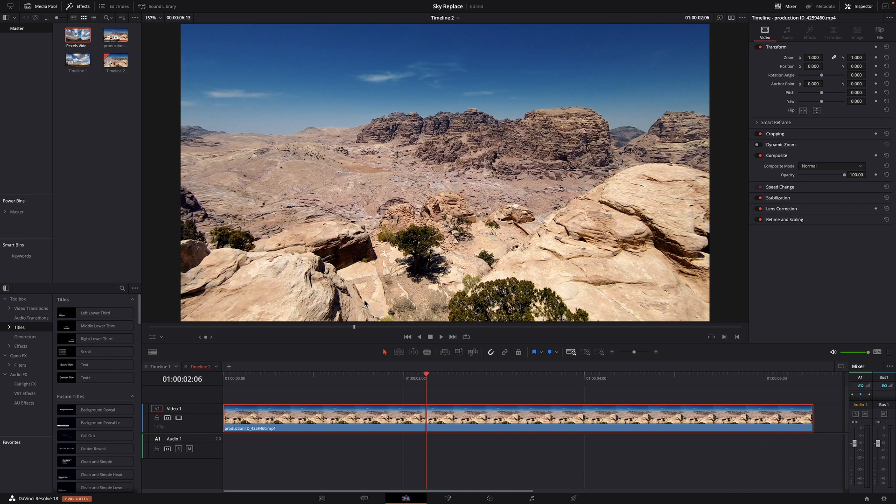
{"action": "mouse_move", "coordinate": [368, 323]}
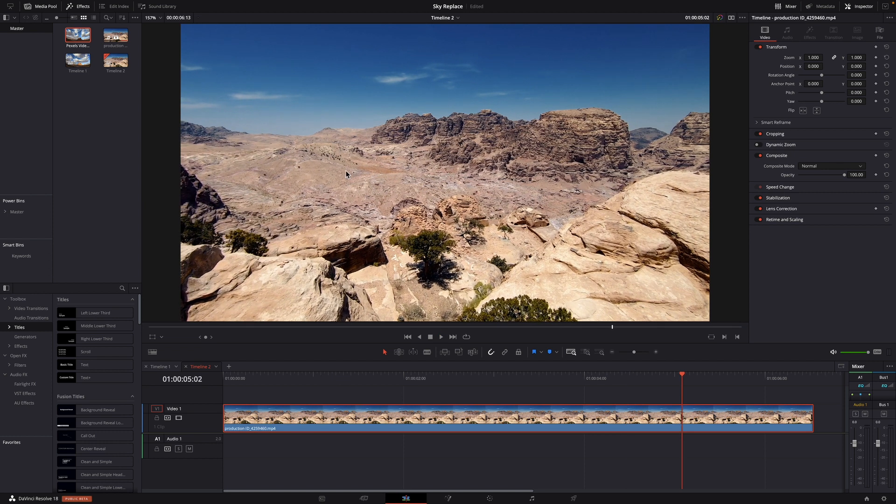
{"action": "mouse_move", "coordinate": [369, 224]}
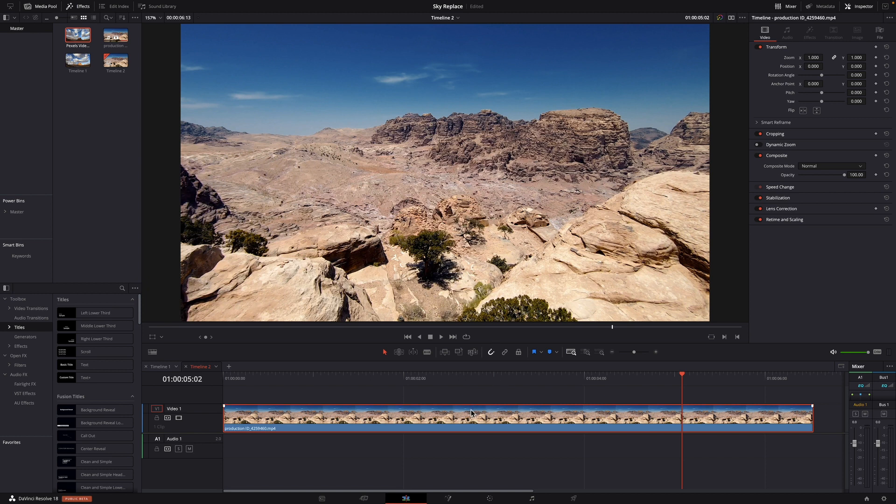
{"action": "mouse_move", "coordinate": [500, 437]}
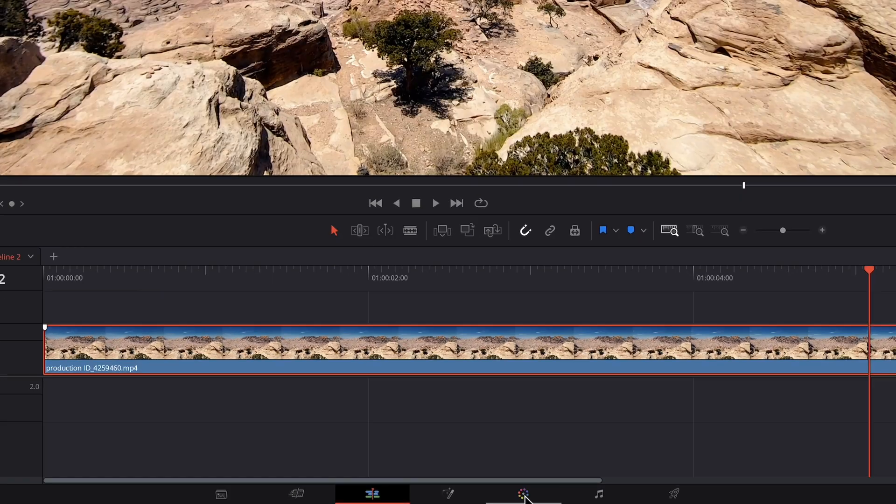
Switch to the Color page and add a serial node after node 01
{"action": "left_click", "coordinate": [522, 494]}
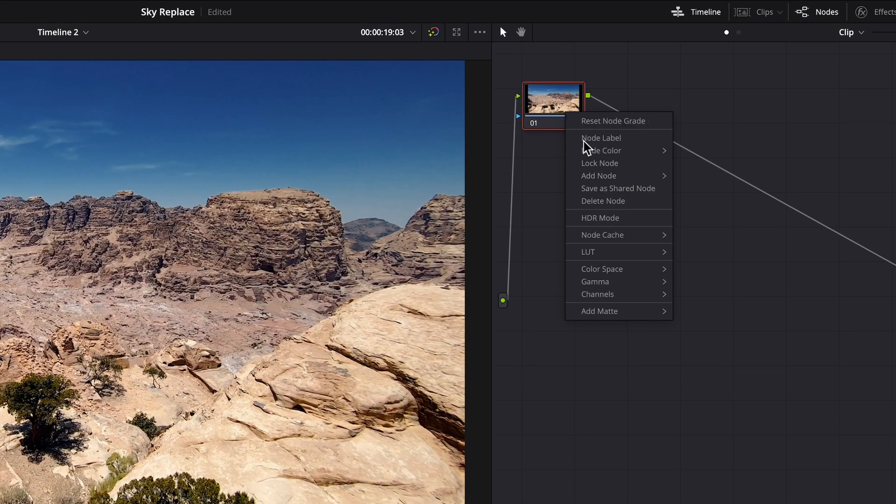
{"action": "mouse_move", "coordinate": [598, 175]}
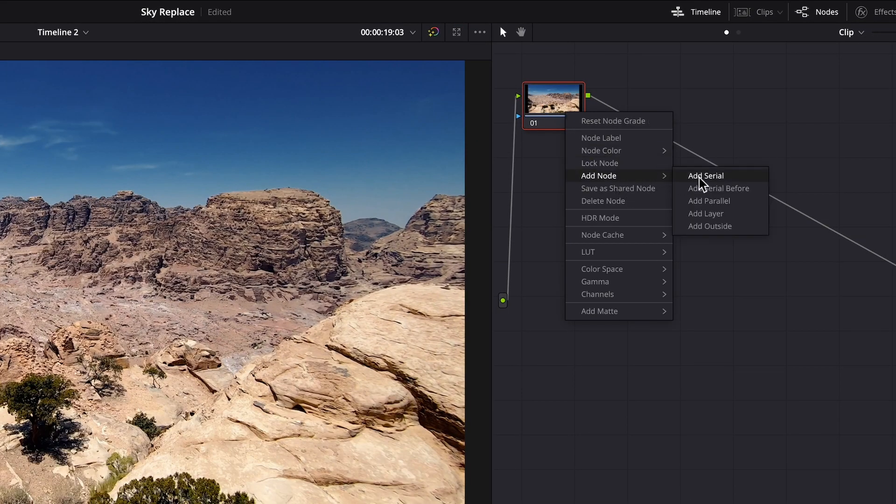
{"action": "left_click", "coordinate": [705, 175]}
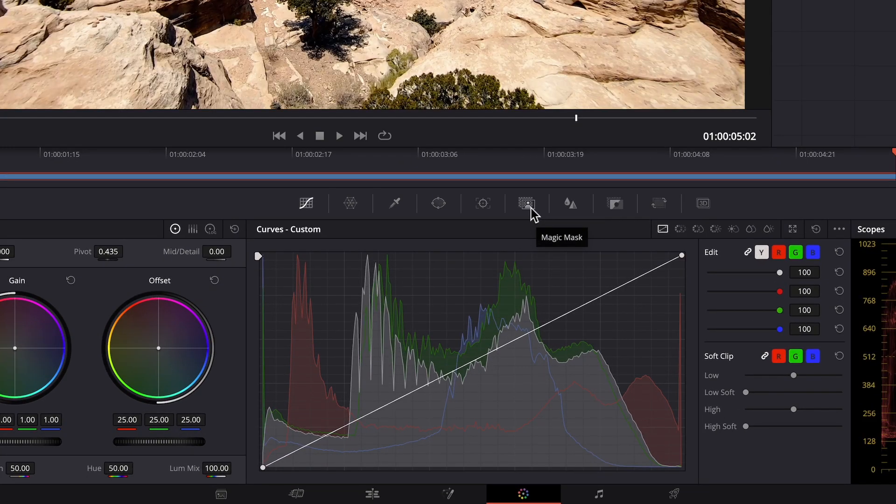
Enable Magic Mask on node 02 and stroke along the horizon and distant ridge
{"action": "left_click", "coordinate": [526, 203]}
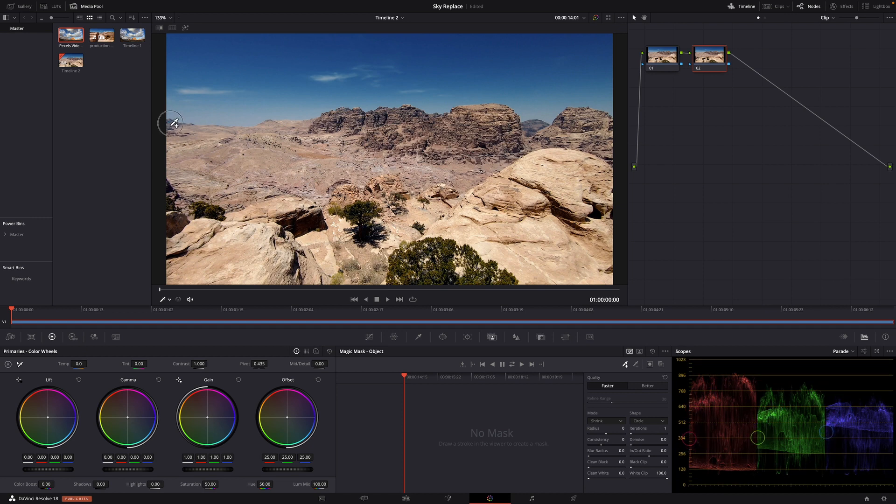
{"action": "left_click_drag", "start_coordinate": [173, 122], "coordinate": [230, 132]}
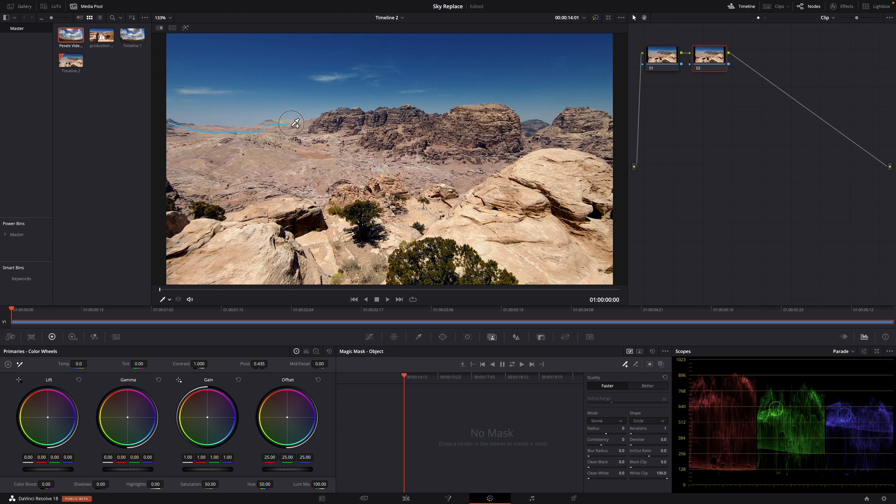
{"action": "left_click_drag", "start_coordinate": [291, 123], "coordinate": [354, 113]}
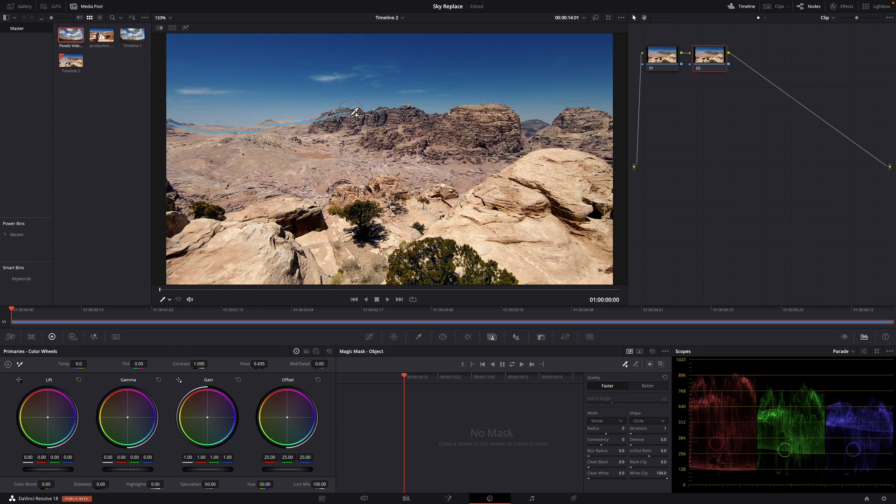
{"action": "left_click_drag", "start_coordinate": [351, 112], "coordinate": [397, 112]}
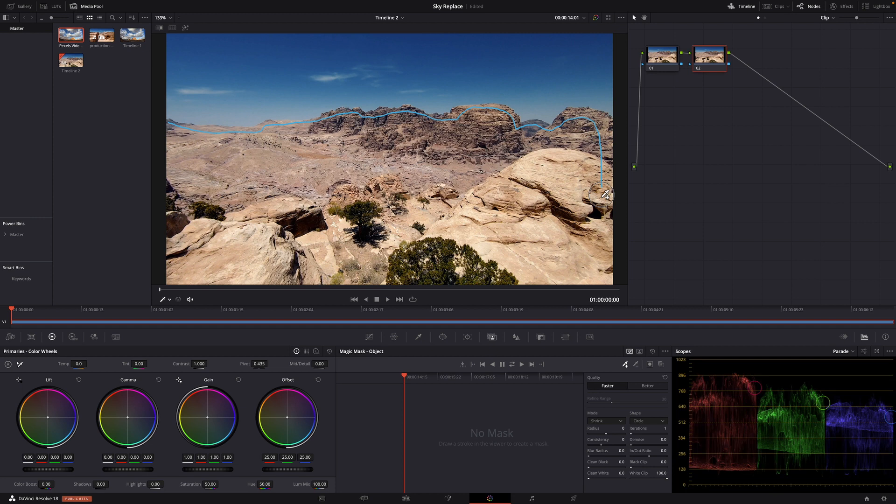
Extend the mask stroke around the right-side rocks, foreground and middle rocks
{"action": "left_click_drag", "start_coordinate": [603, 194], "coordinate": [246, 262]}
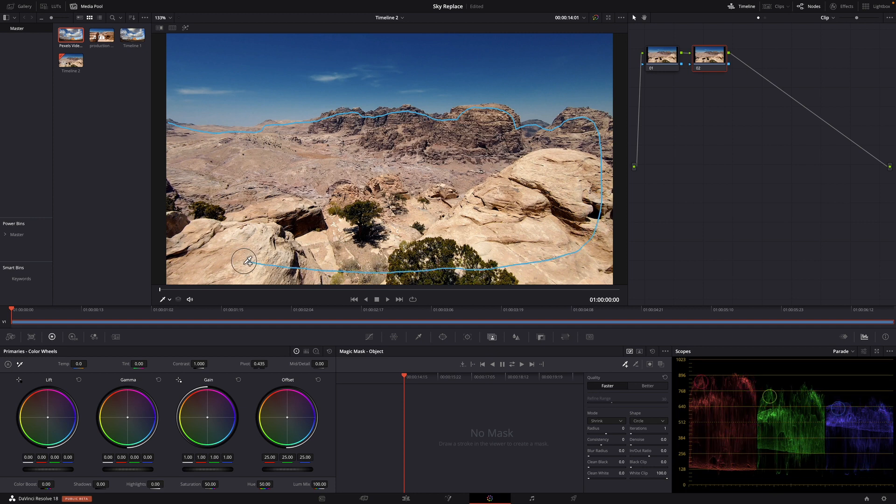
{"action": "left_click_drag", "start_coordinate": [246, 262], "coordinate": [351, 210]}
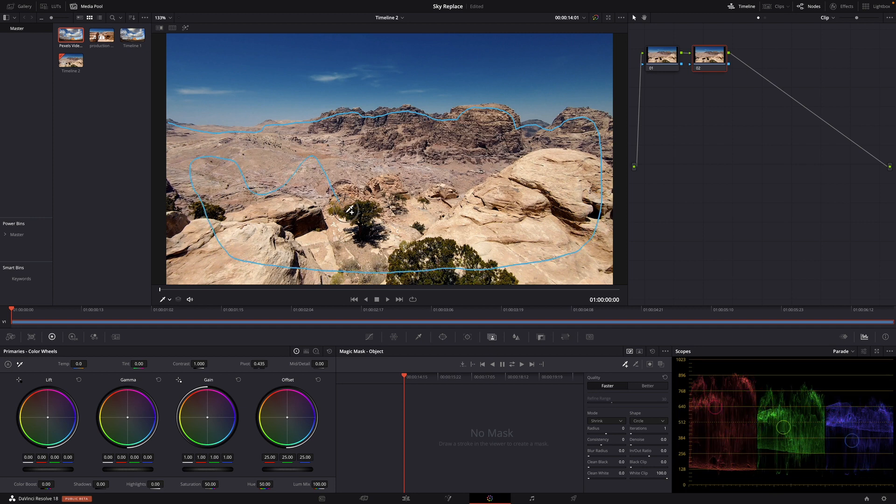
{"action": "left_click_drag", "start_coordinate": [346, 212], "coordinate": [526, 178]}
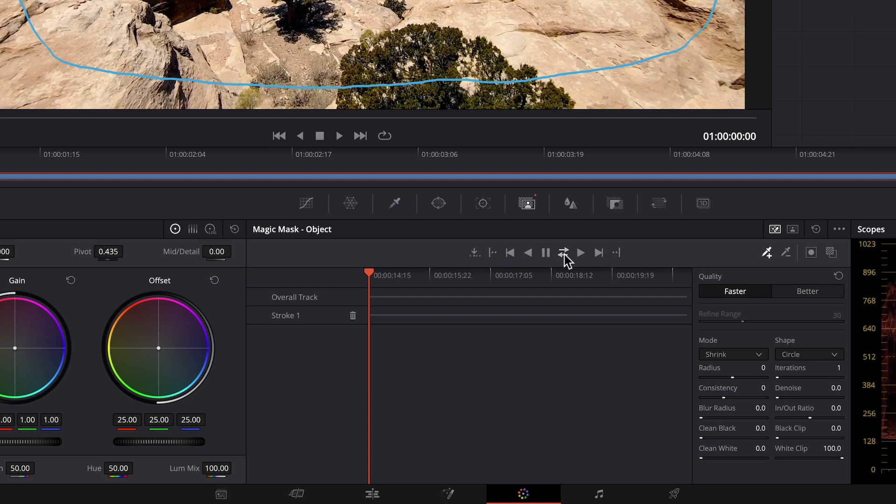
Track the landscape Magic Mask forward and backward across the entire clip
{"action": "left_click", "coordinate": [563, 252]}
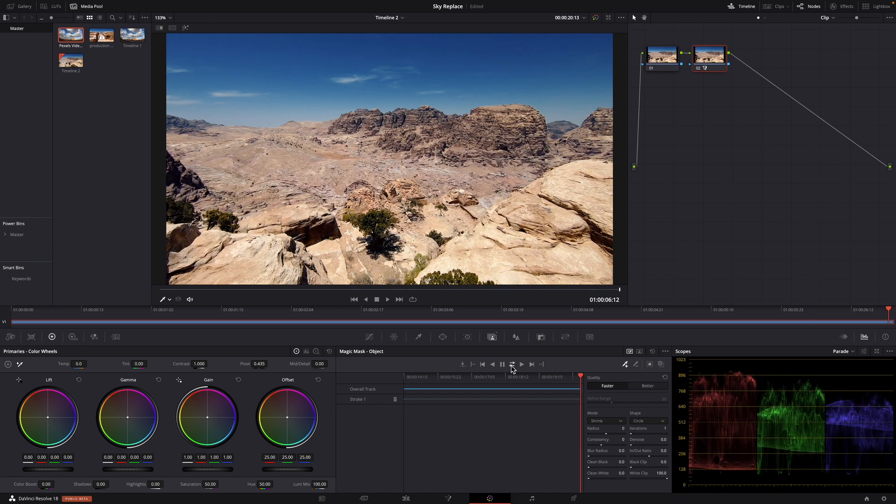
{"action": "mouse_move", "coordinate": [639, 172]}
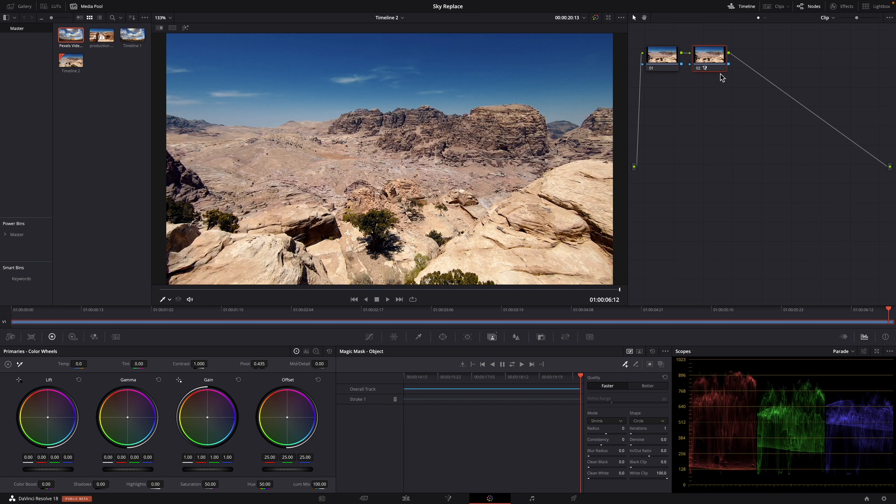
{"action": "mouse_move", "coordinate": [714, 64]}
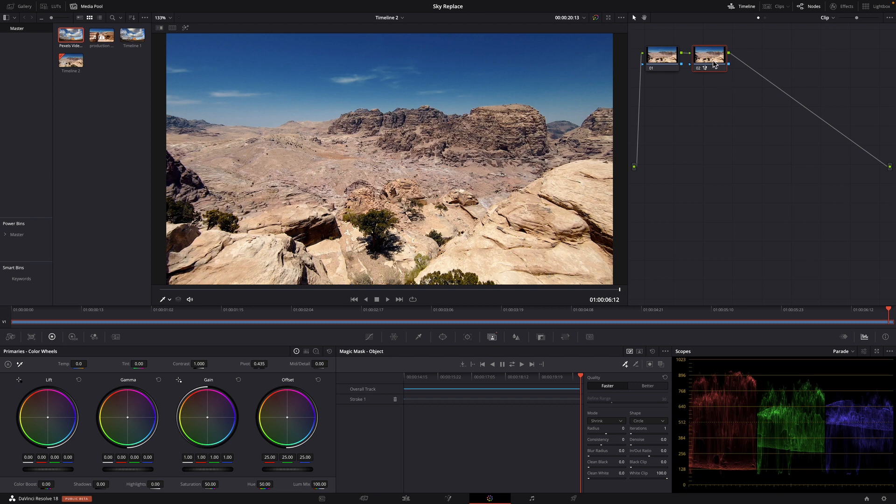
{"action": "left_click_drag", "start_coordinate": [709, 57], "coordinate": [727, 89]}
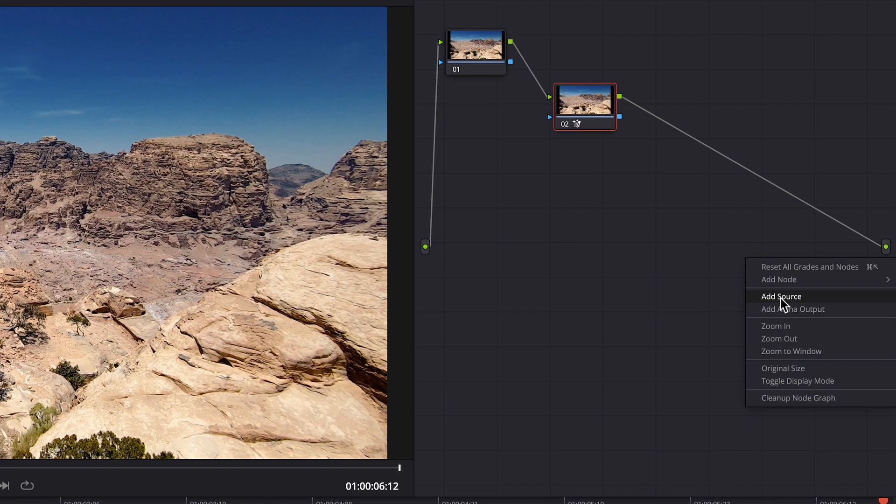
Add an alpha output and connect node 02's key output to it
{"action": "left_click", "coordinate": [781, 296]}
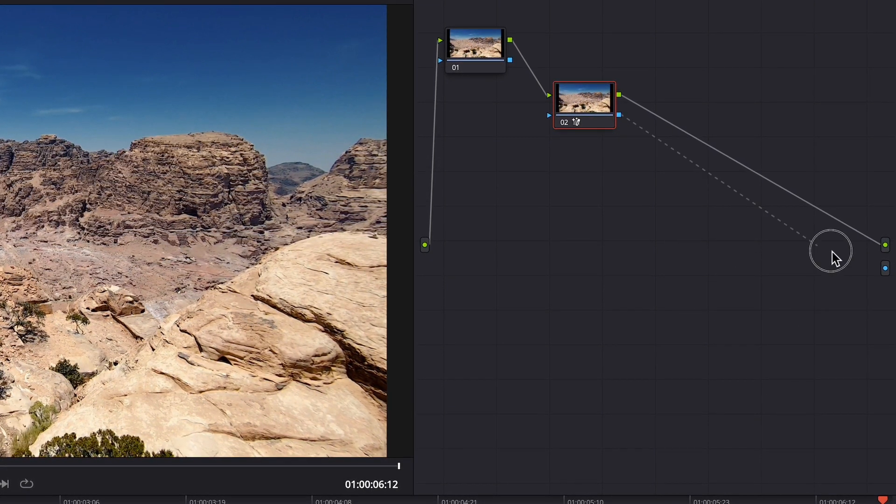
{"action": "left_click_drag", "start_coordinate": [832, 252], "coordinate": [885, 267]}
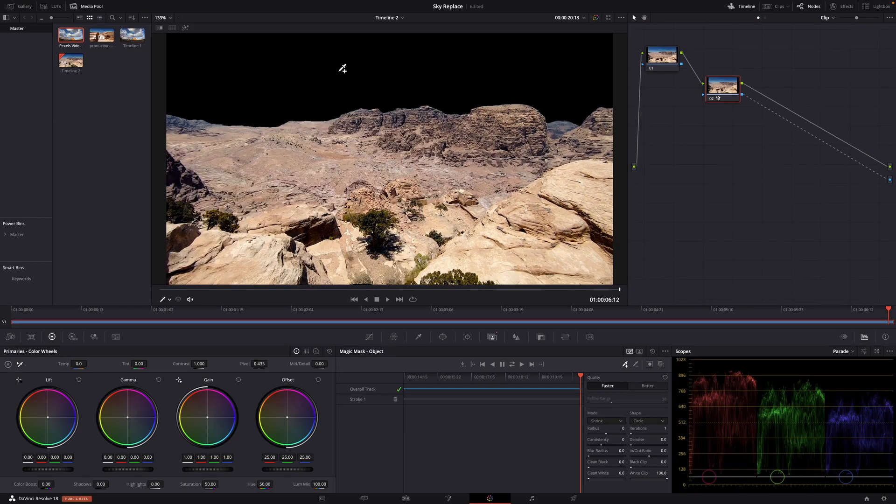
{"action": "mouse_move", "coordinate": [382, 93]}
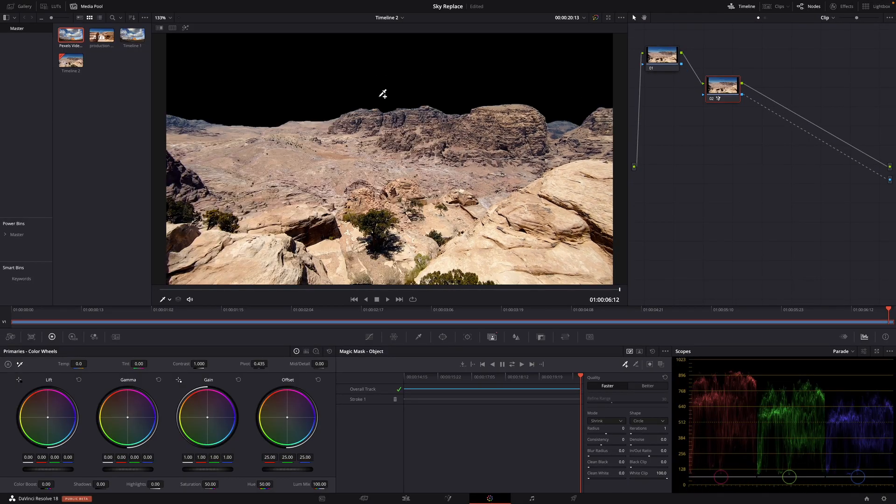
{"action": "mouse_move", "coordinate": [536, 193]}
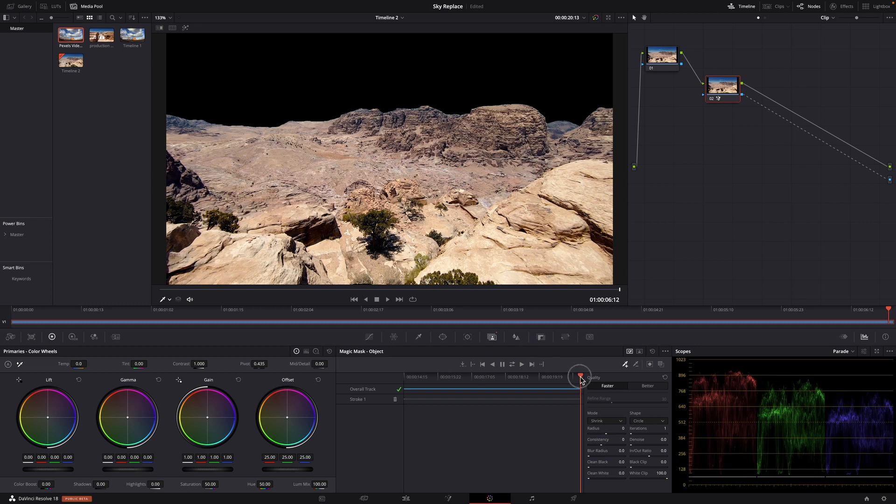
Scrub through the clip to check the sky mask on other frames
{"action": "left_click_drag", "start_coordinate": [579, 376], "coordinate": [431, 376]}
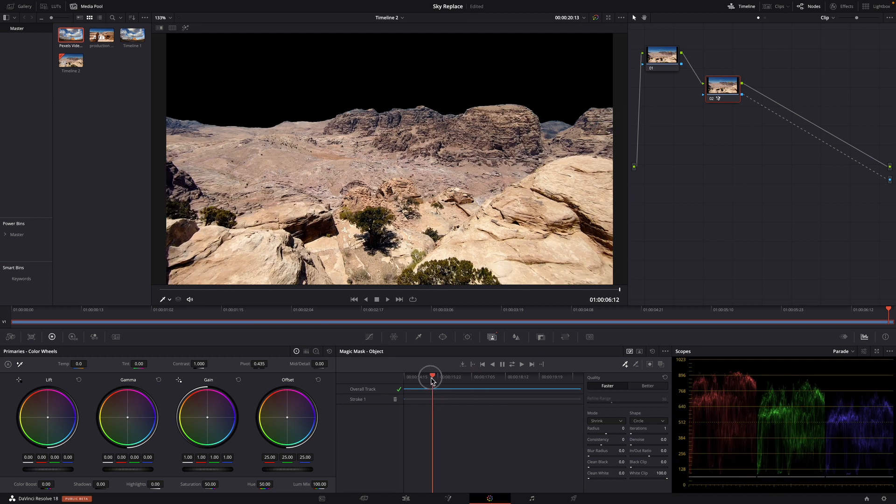
{"action": "left_click_drag", "start_coordinate": [431, 376], "coordinate": [553, 377]}
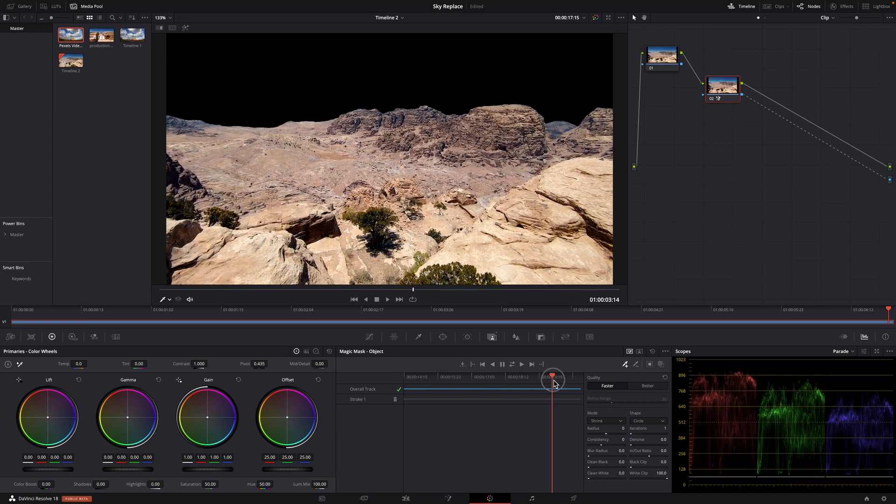
{"action": "left_click_drag", "start_coordinate": [553, 380], "coordinate": [578, 380]}
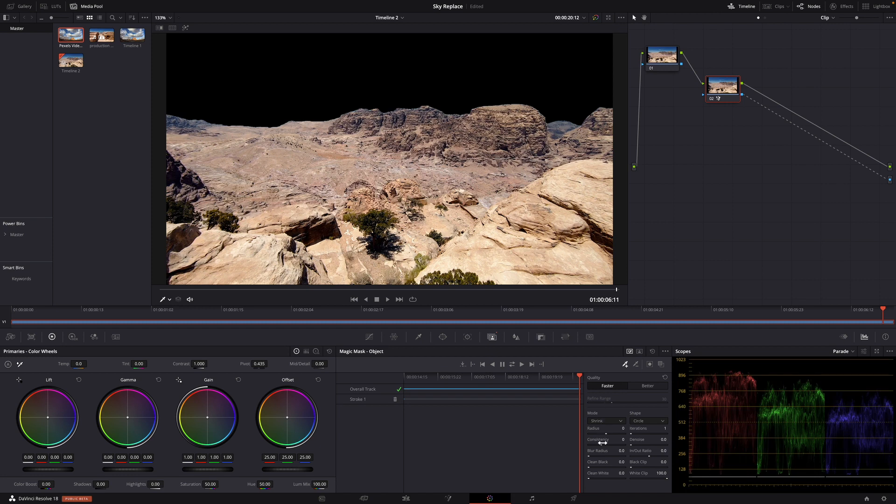
{"action": "mouse_move", "coordinate": [606, 448]}
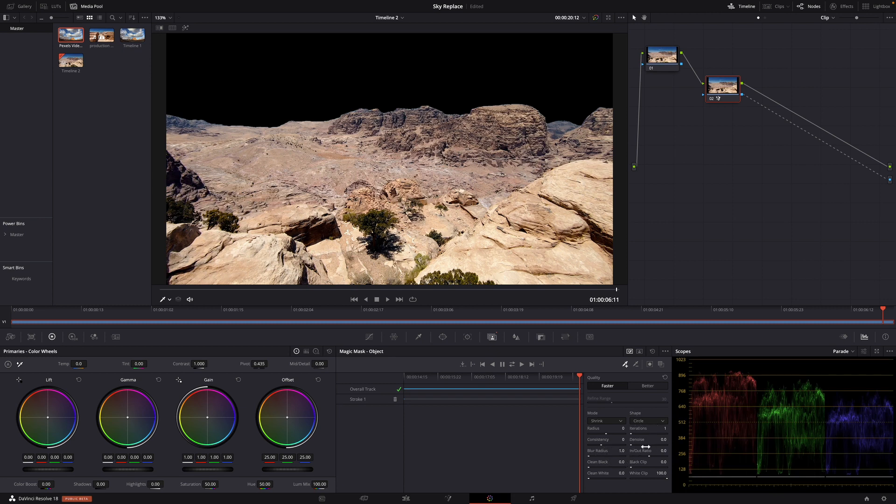
Soften the mask edges with in/out ratio 0.3, radius 3 and blur radius 1.0
{"action": "left_click_drag", "start_coordinate": [649, 444], "coordinate": [654, 445]}
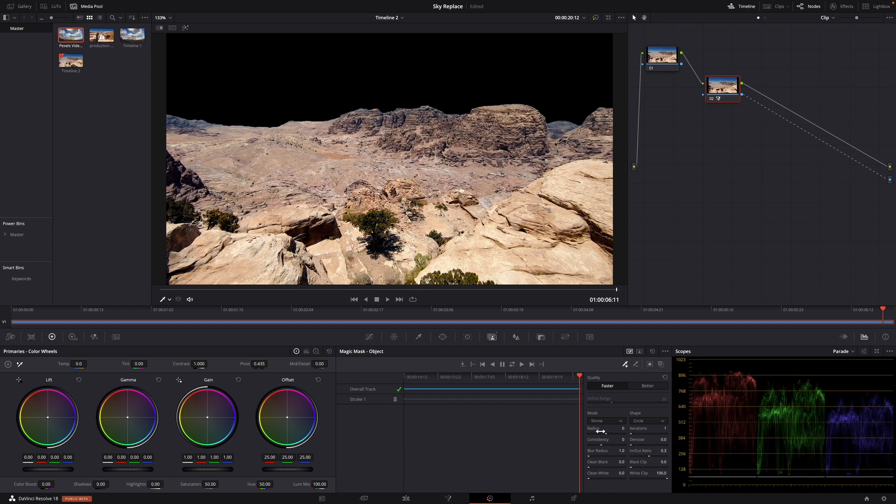
{"action": "left_click_drag", "start_coordinate": [597, 428], "coordinate": [608, 428]}
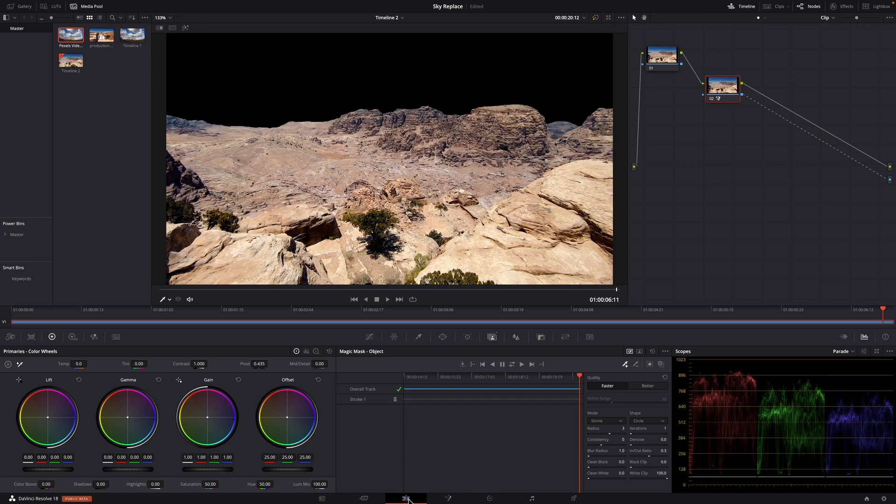
On the Edit page, place the Pexels cloudy sky clip on Video 1
{"action": "left_click", "coordinate": [406, 498]}
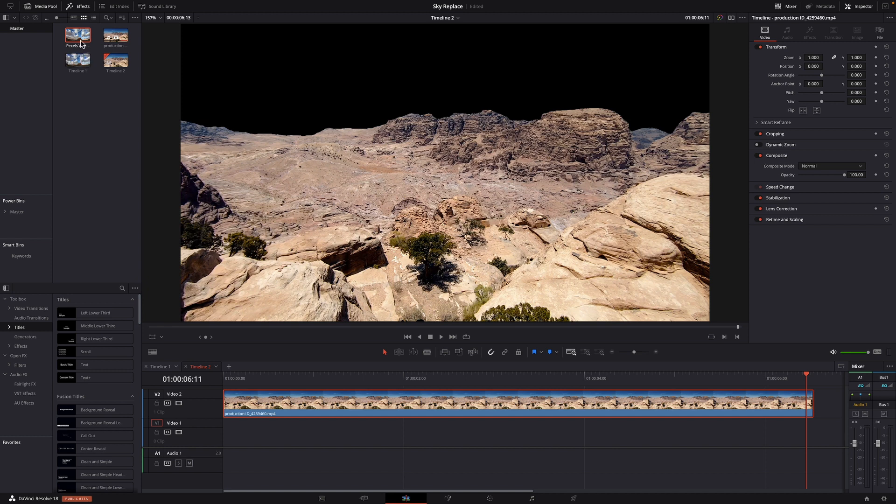
{"action": "left_click_drag", "start_coordinate": [77, 36], "coordinate": [173, 242]}
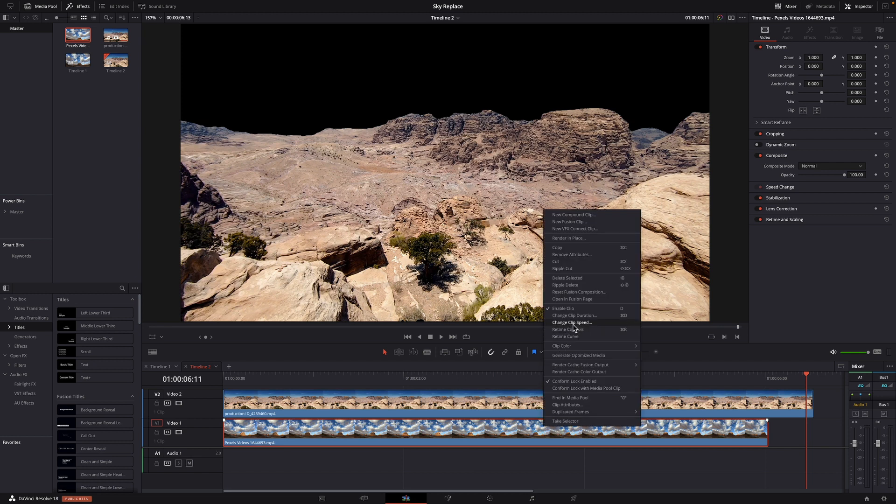
Change the V1 sky clip's speed to 80%
{"action": "left_click", "coordinate": [571, 322]}
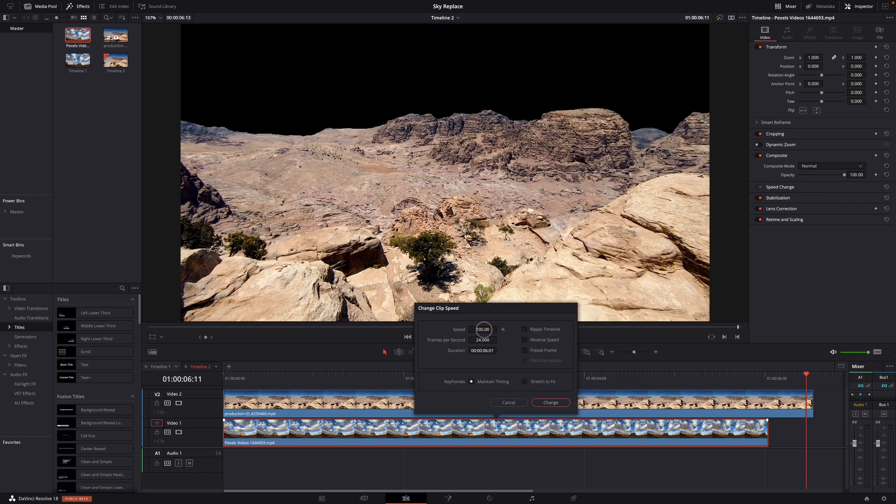
{"action": "type", "text": "80"}
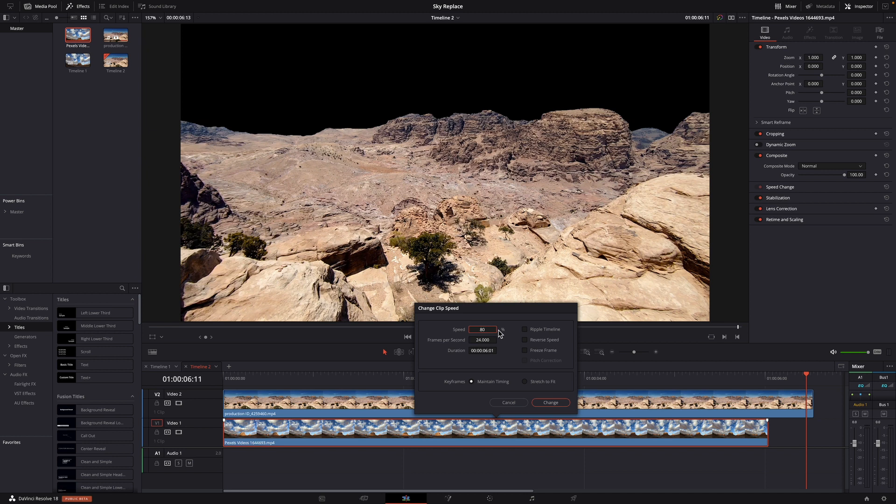
{"action": "left_click", "coordinate": [549, 402]}
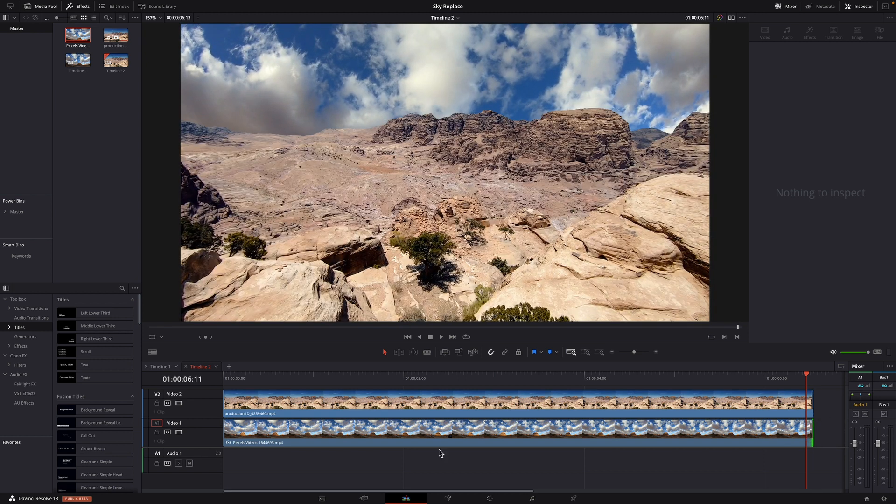
{"action": "mouse_move", "coordinate": [411, 248]}
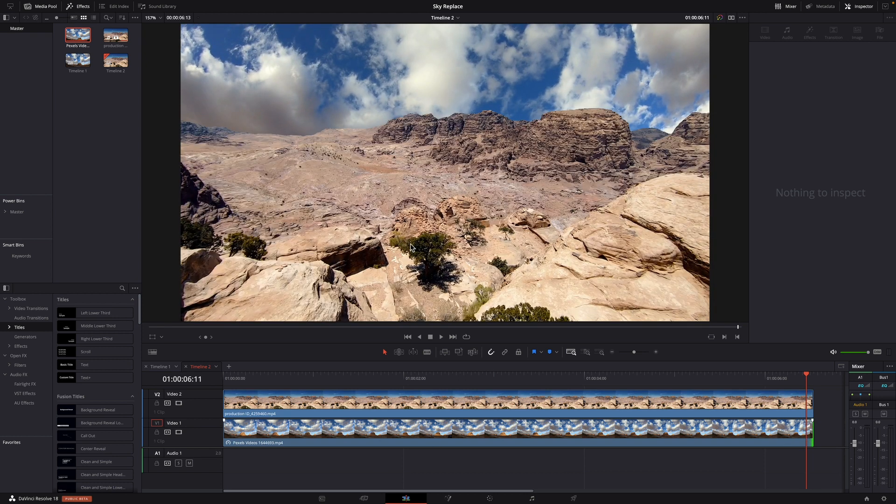
{"action": "mouse_move", "coordinate": [241, 379]}
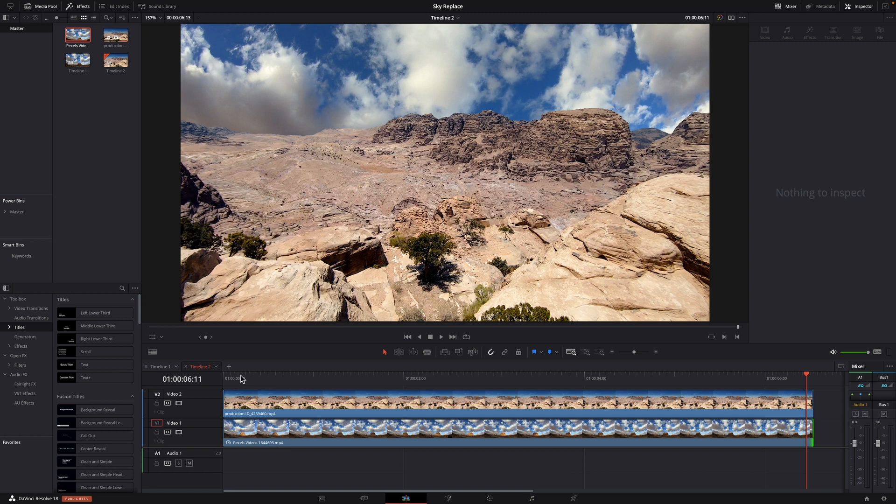